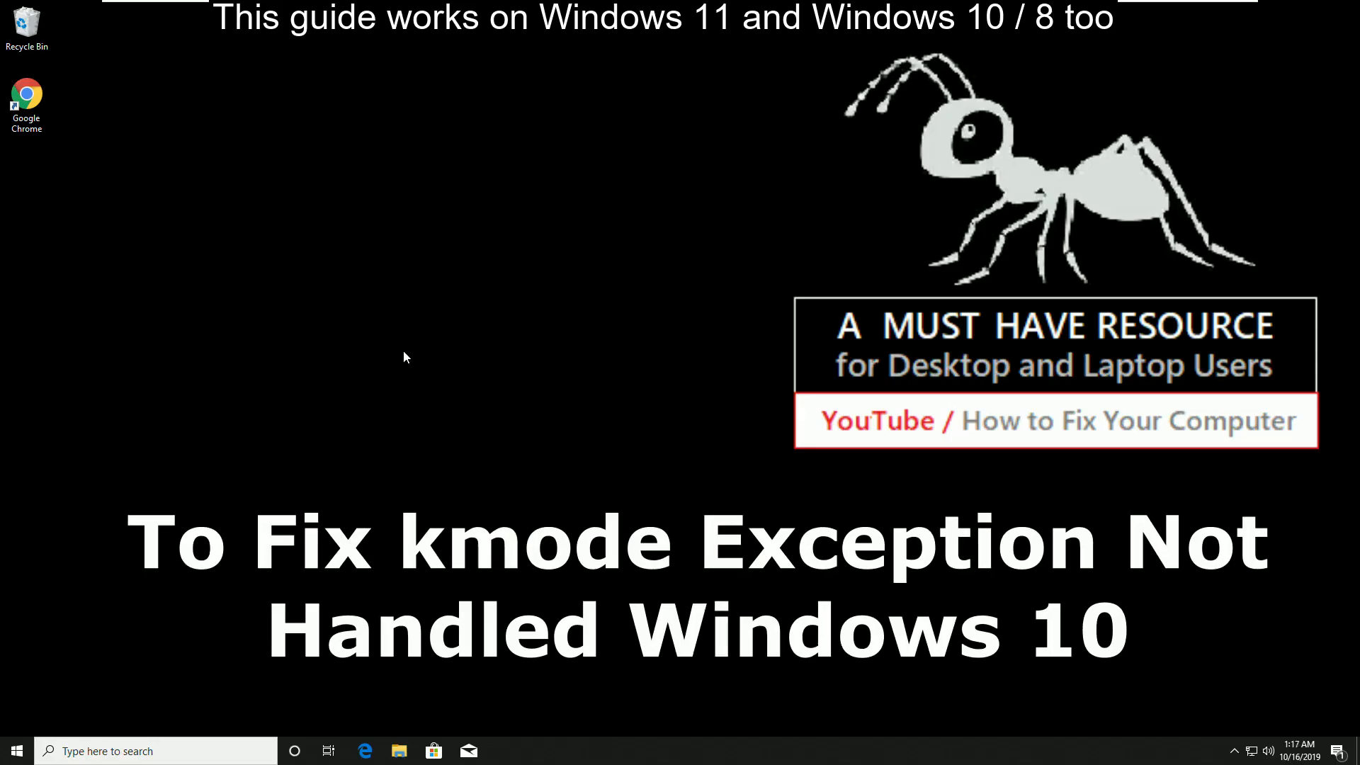
pyautogui.moveTo(616, 366)
pyautogui.write('d')
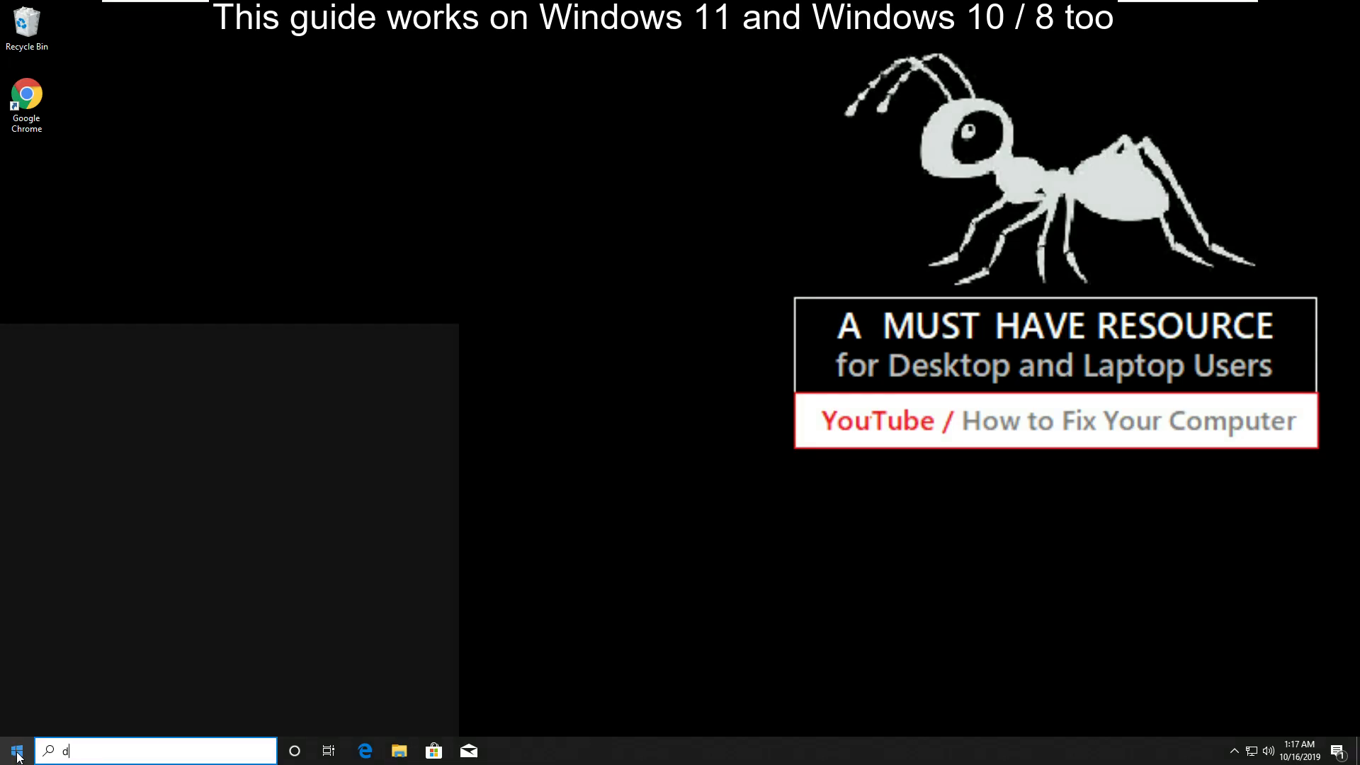
# Finish entering 'device manager' in the search box to bring up Device Manager.
pyautogui.write('evice')
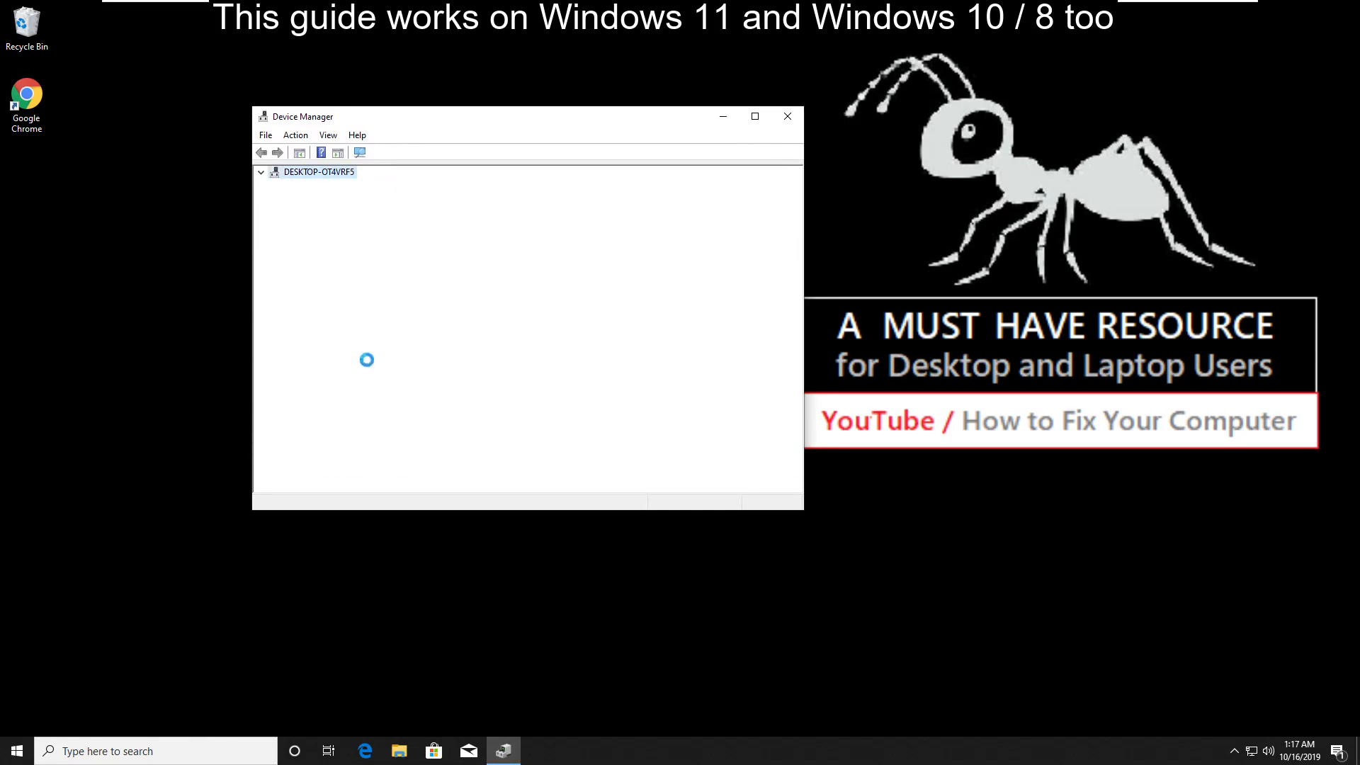
# Auto-update the Intel 82574L Gigabit Network Connection driver, then close Device Manager.
pyautogui.rightClick(388, 363)
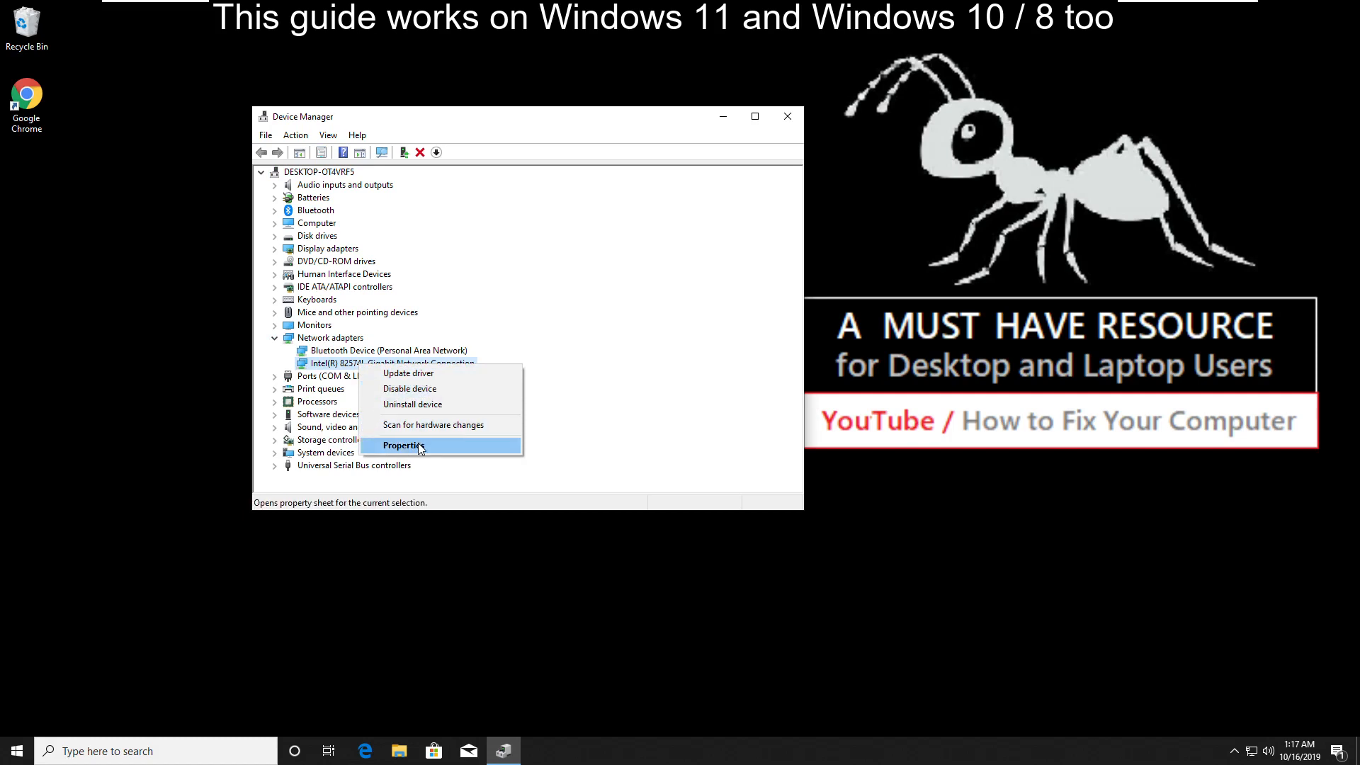
pyautogui.click(402, 445)
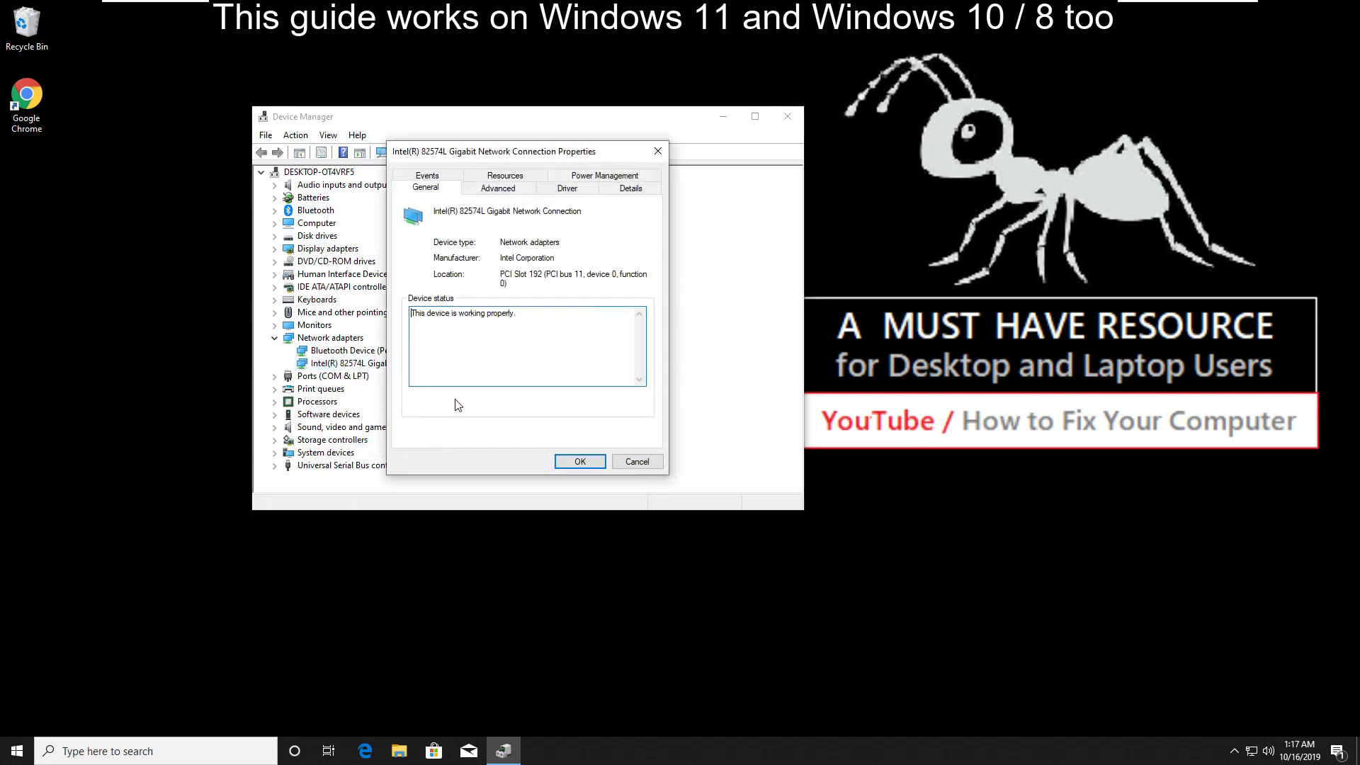
pyautogui.click(566, 188)
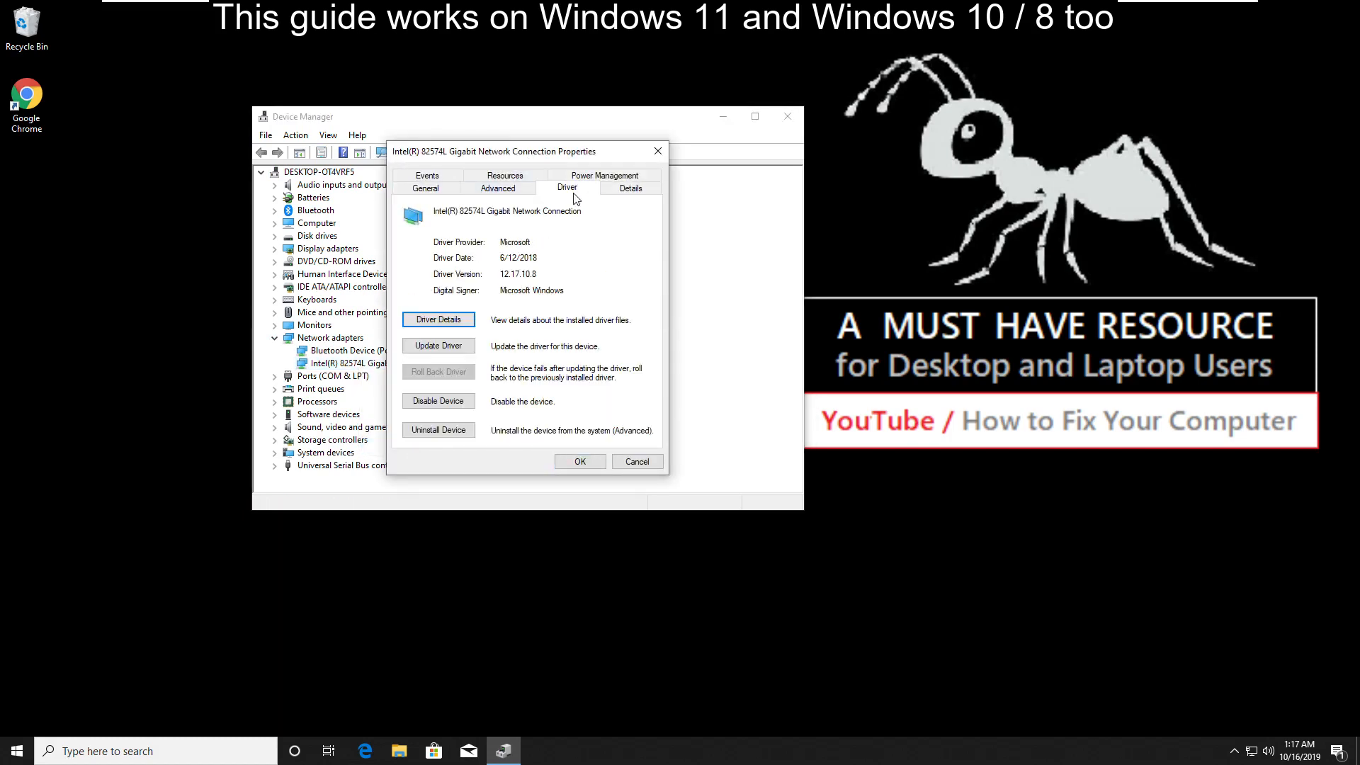
pyautogui.click(438, 345)
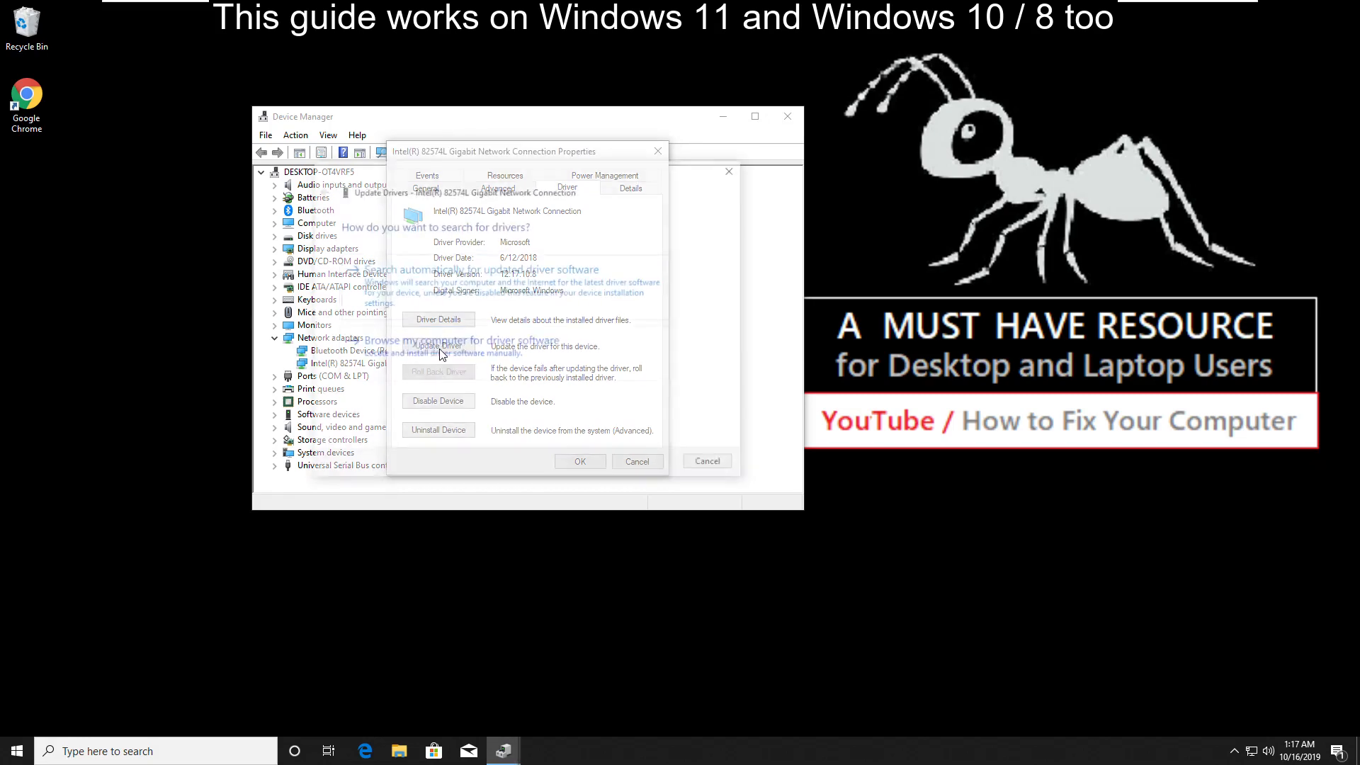
pyautogui.click(439, 346)
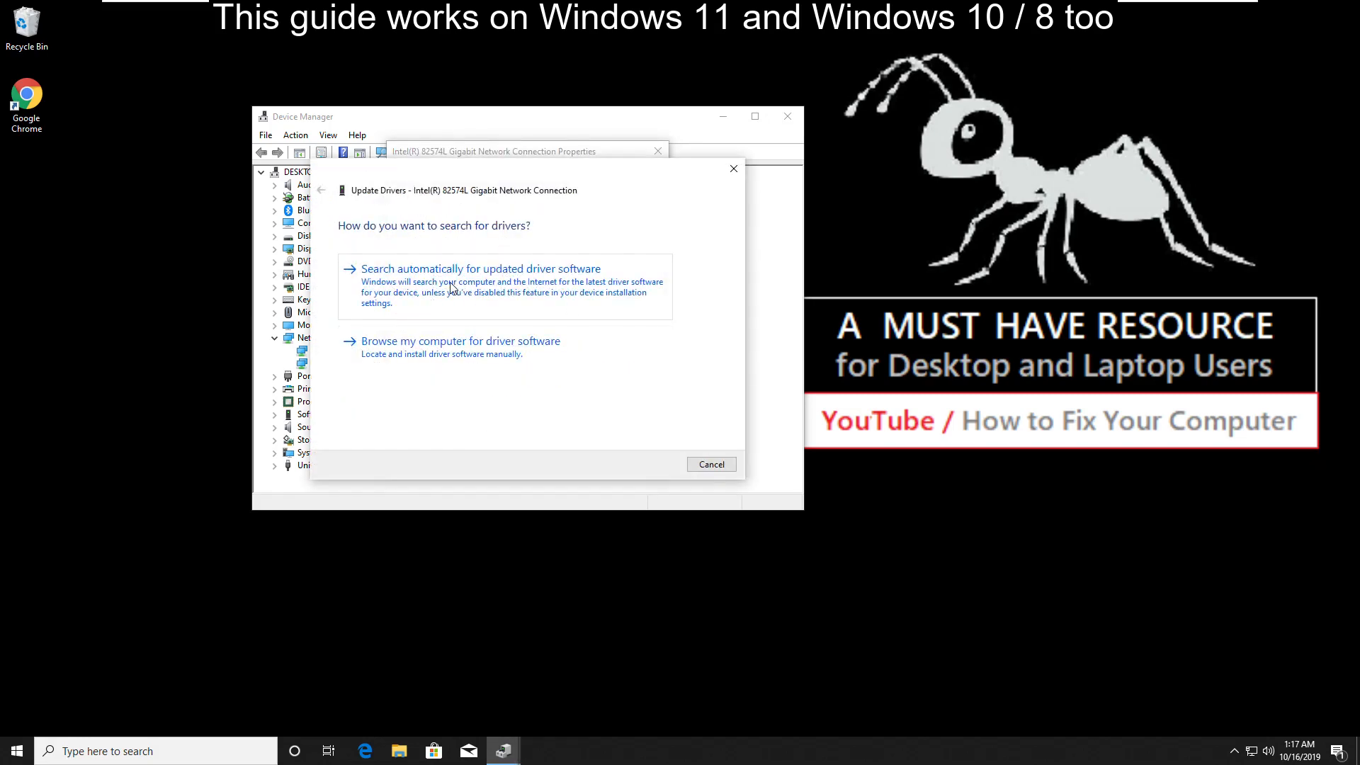
pyautogui.click(479, 267)
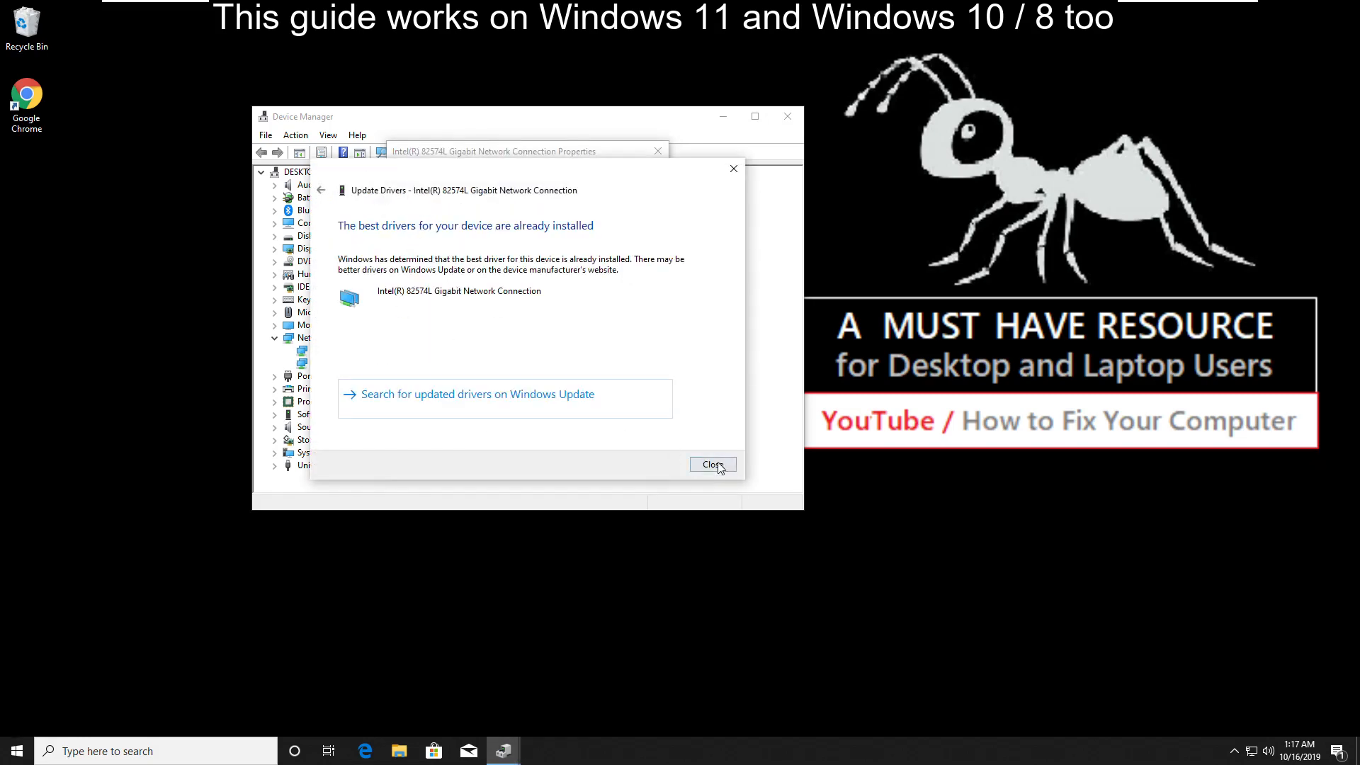
pyautogui.click(711, 464)
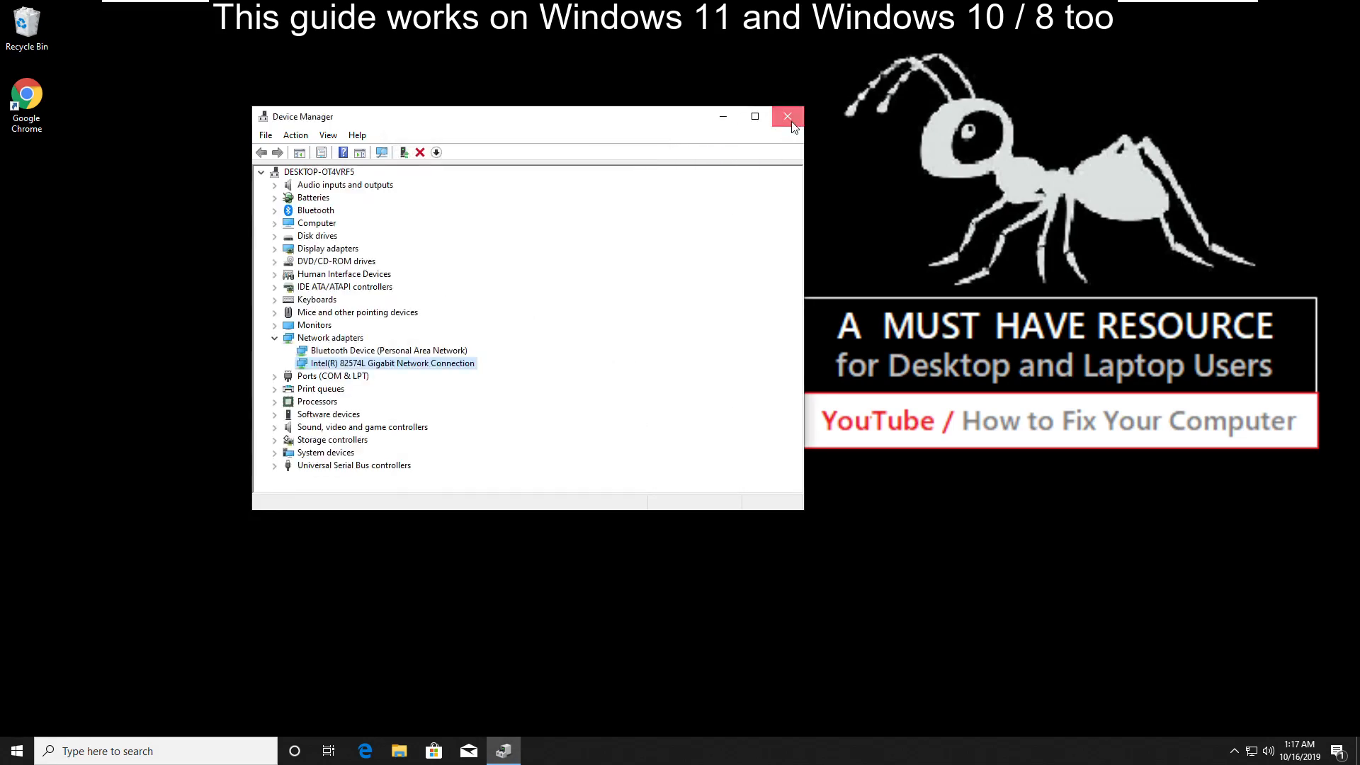
pyautogui.click(13, 750)
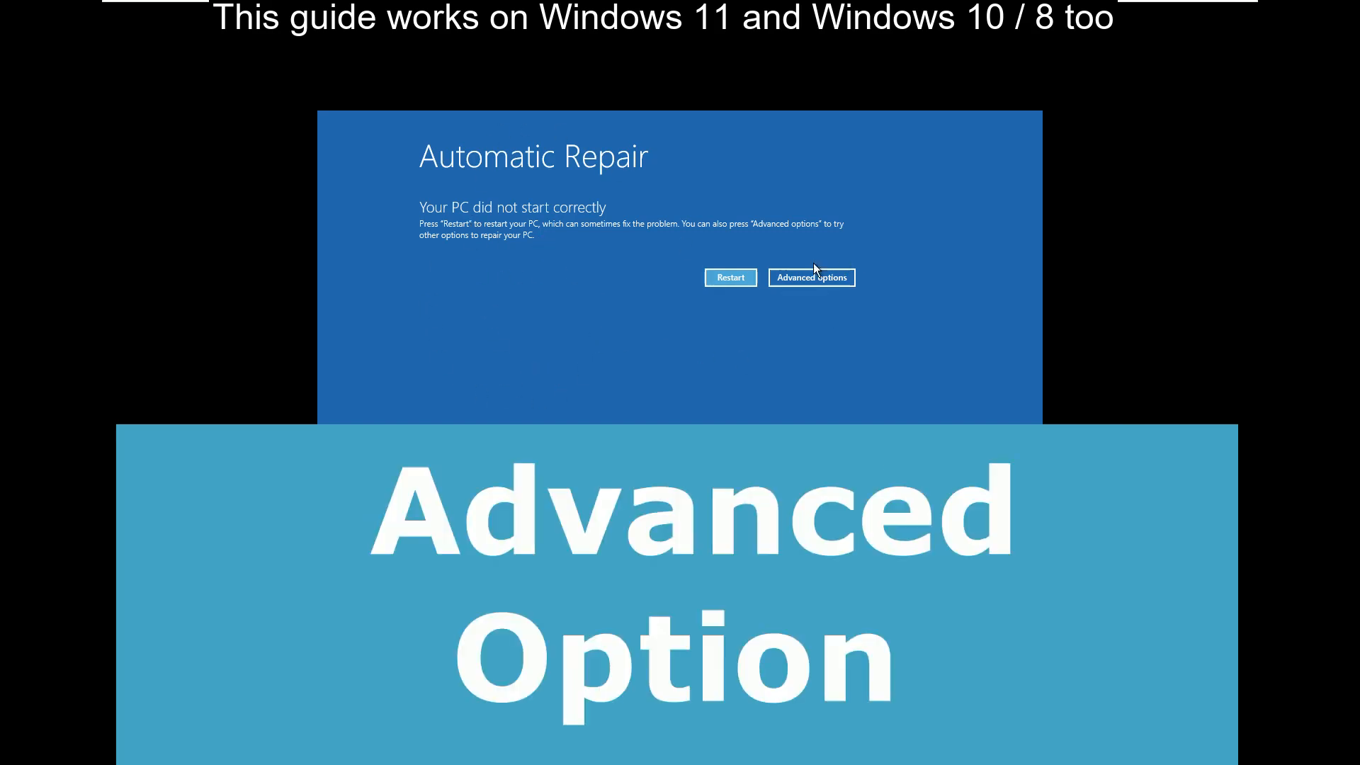
# Go through Advanced options, Troubleshoot and Startup Settings, then restart.
pyautogui.click(811, 278)
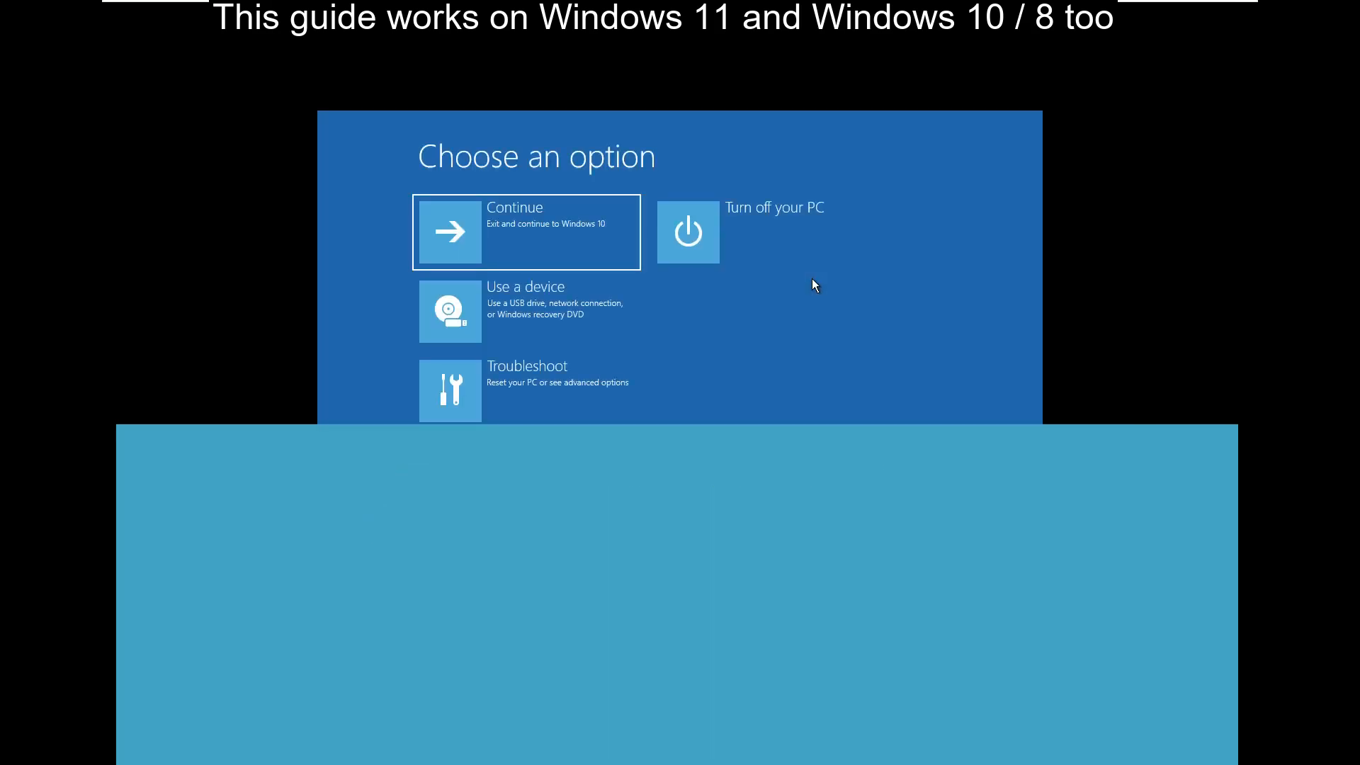
pyautogui.click(526, 389)
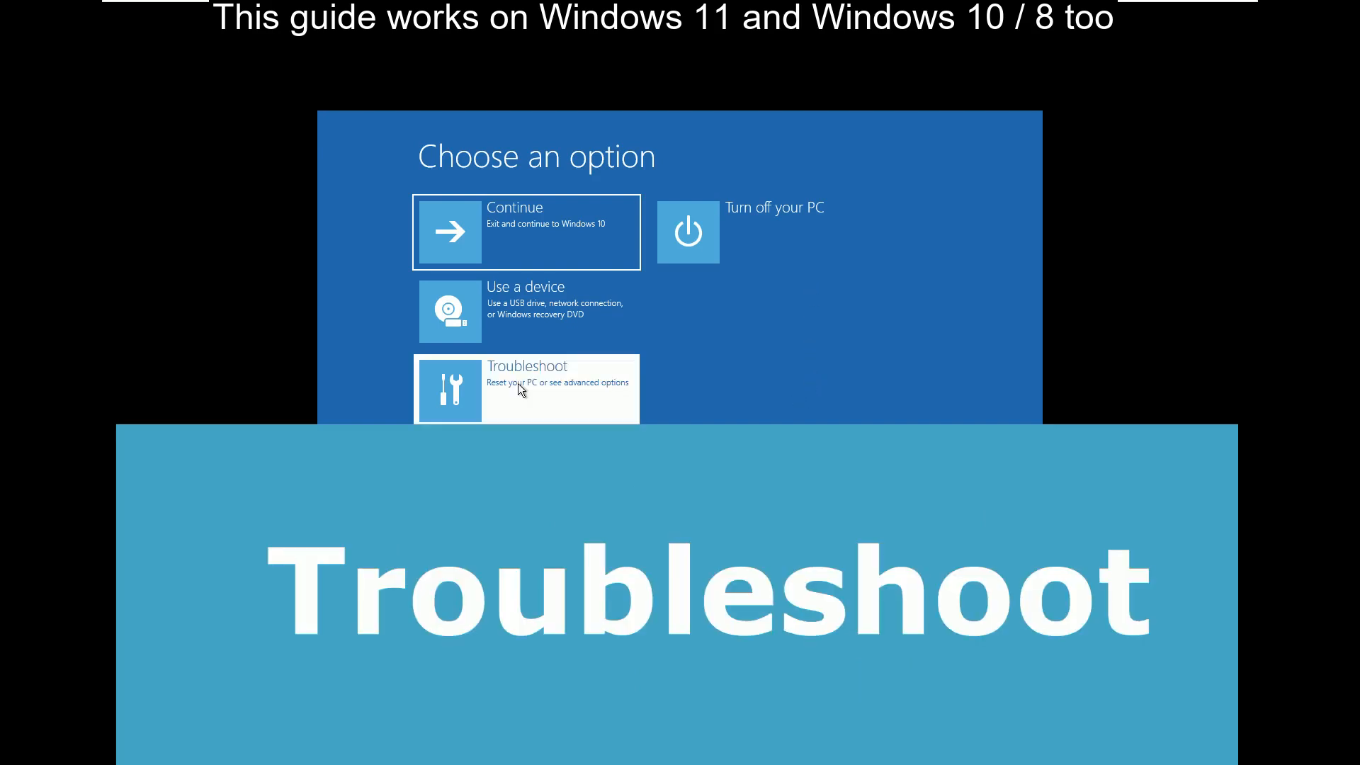
pyautogui.click(526, 389)
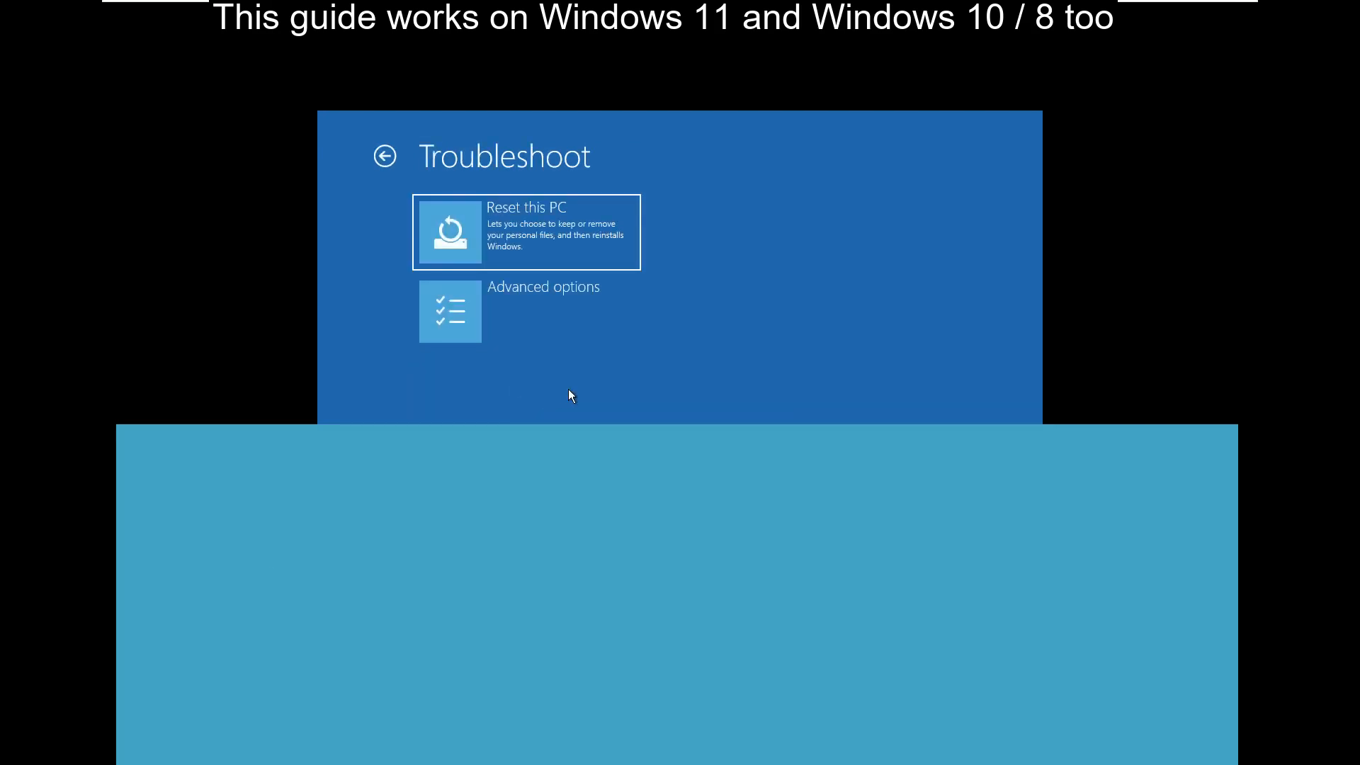
pyautogui.click(527, 311)
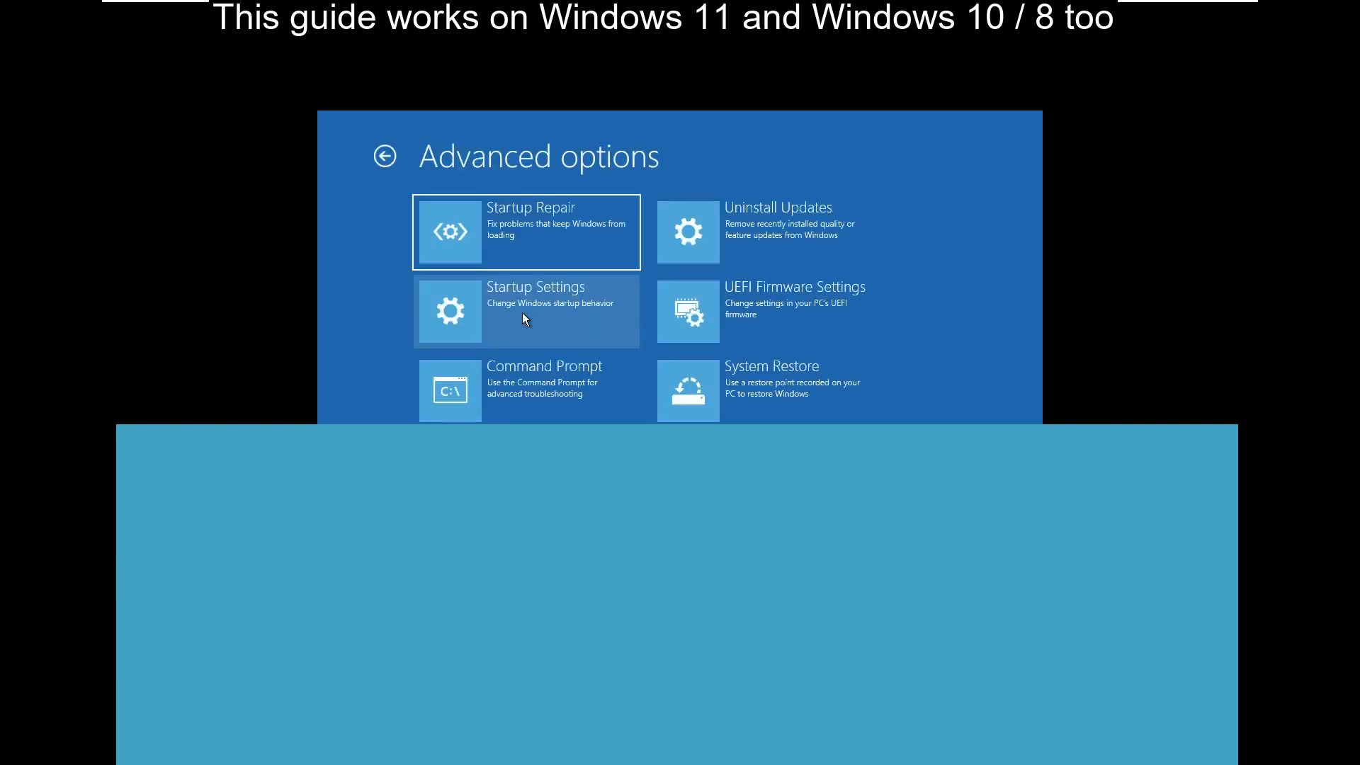
pyautogui.moveTo(741, 328)
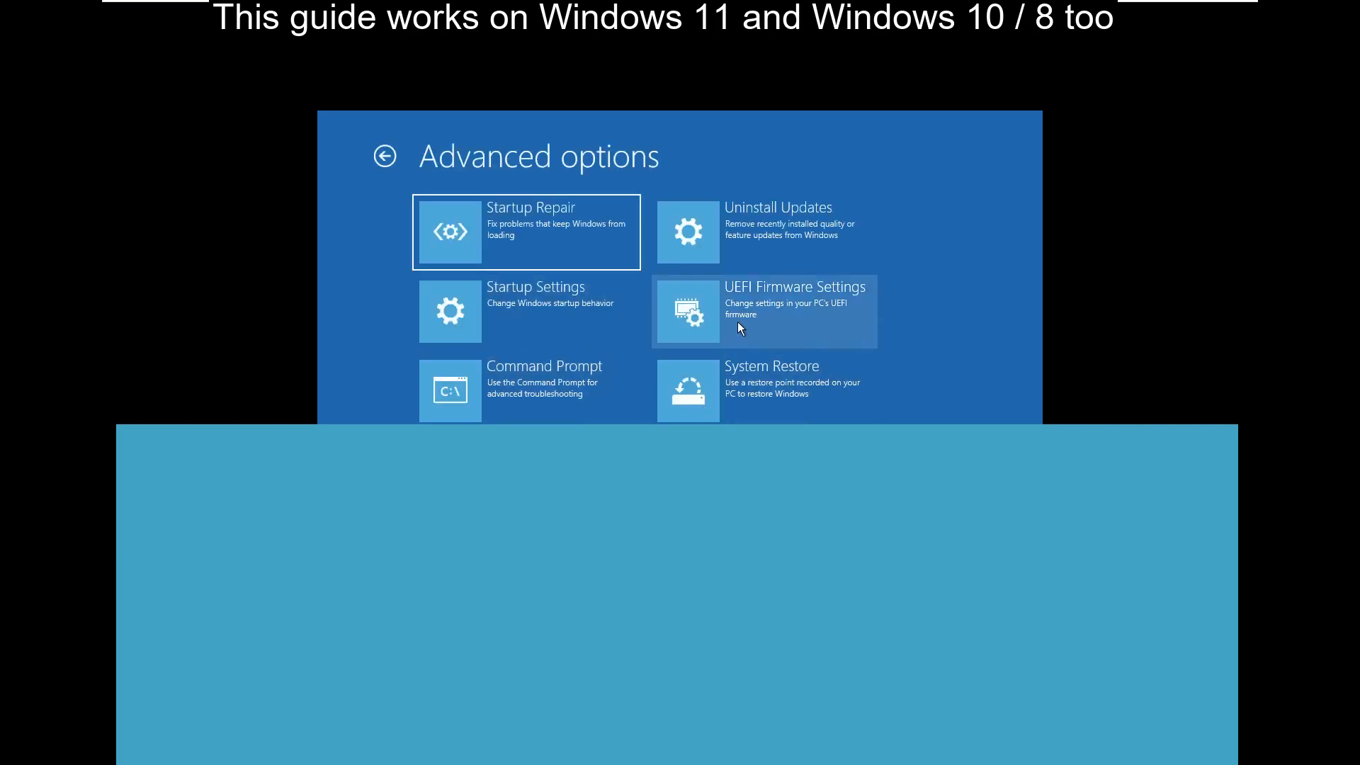
pyautogui.click(535, 310)
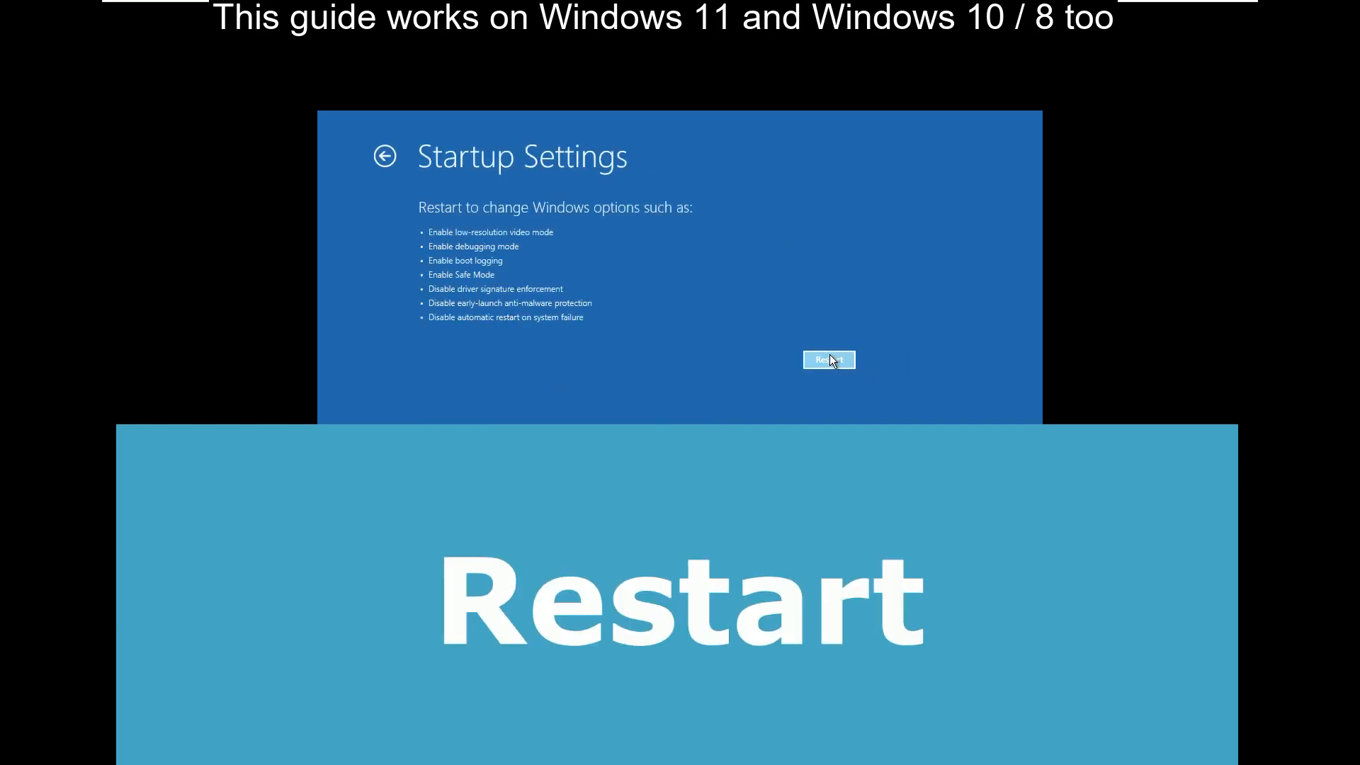
pyautogui.click(827, 359)
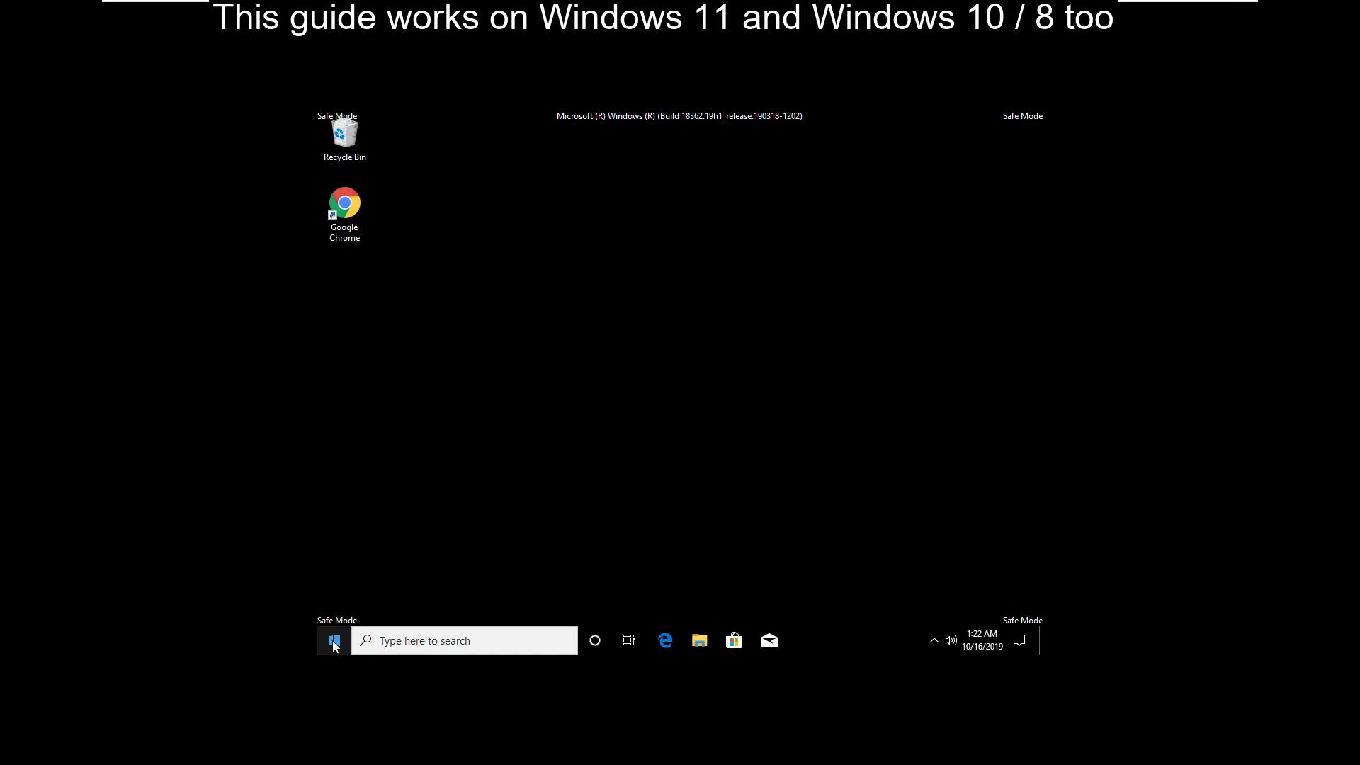
pyautogui.moveTo(591, 408)
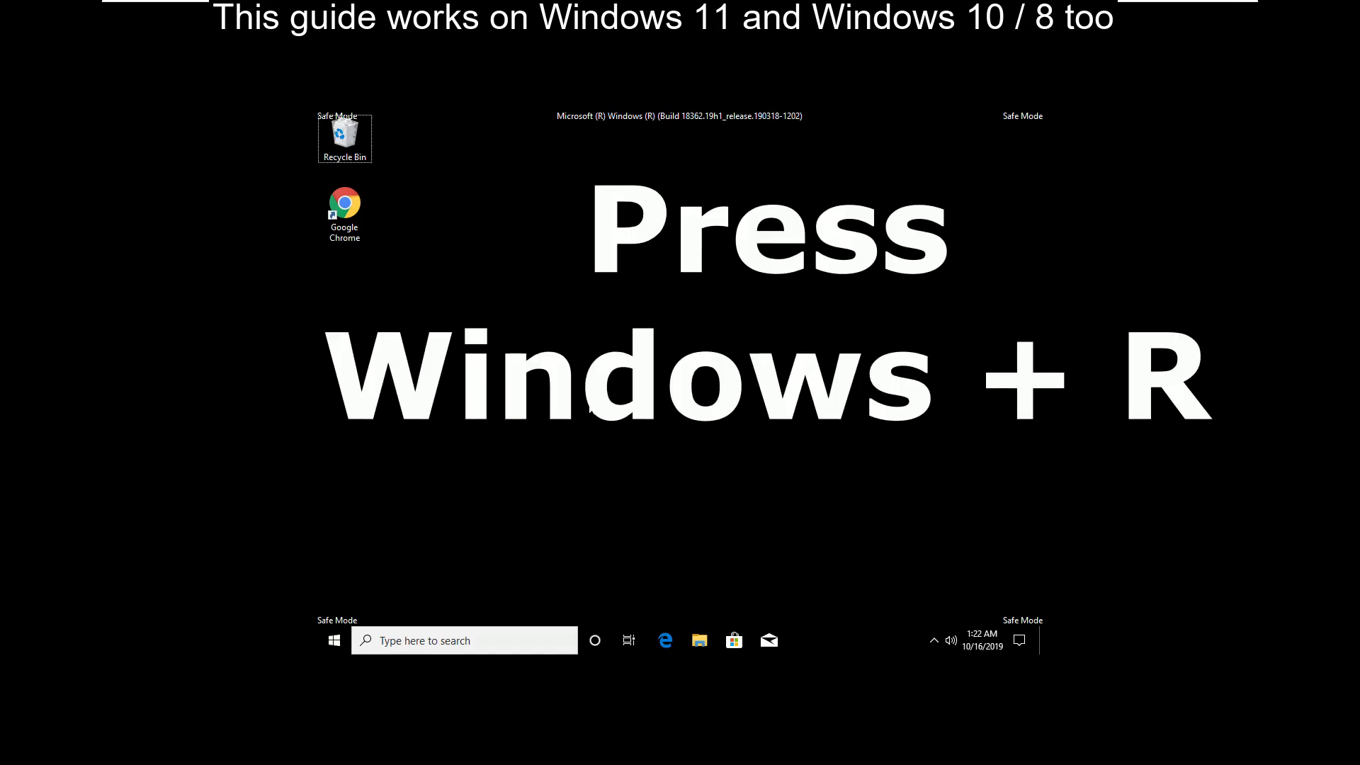
# In Safe Mode, enter msconfig in the Run box.
pyautogui.press('win+r')
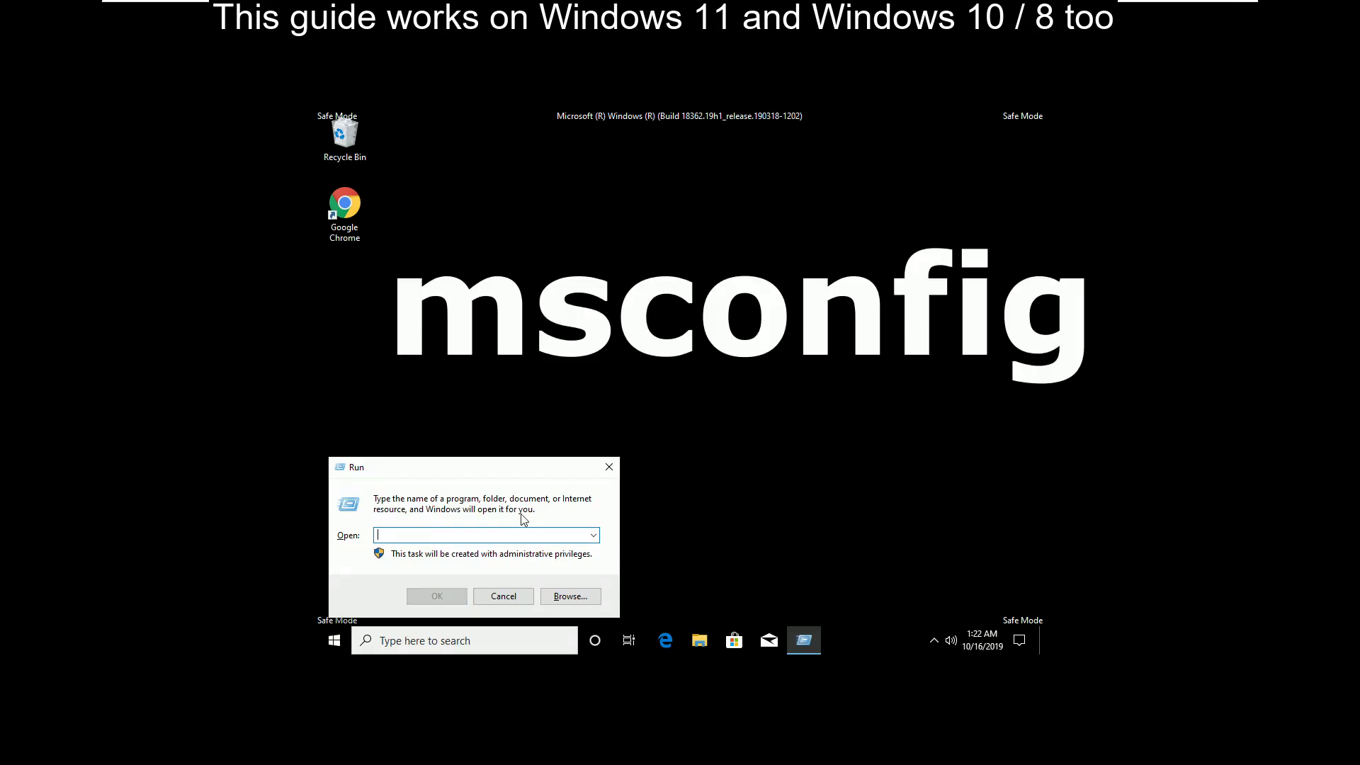
pyautogui.write('msconfig')
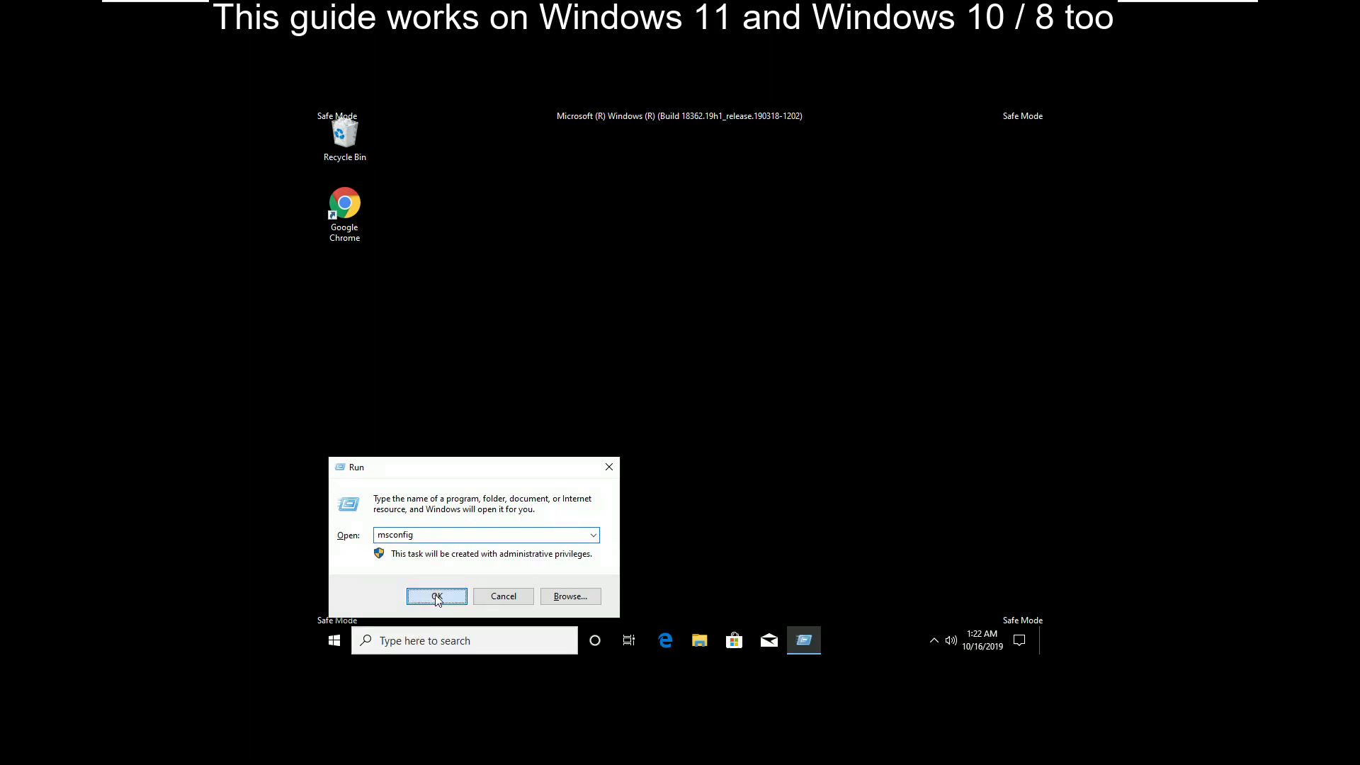
# Disable Enterprise App Management in msconfig Services, apply, and restart now.
pyautogui.click(436, 597)
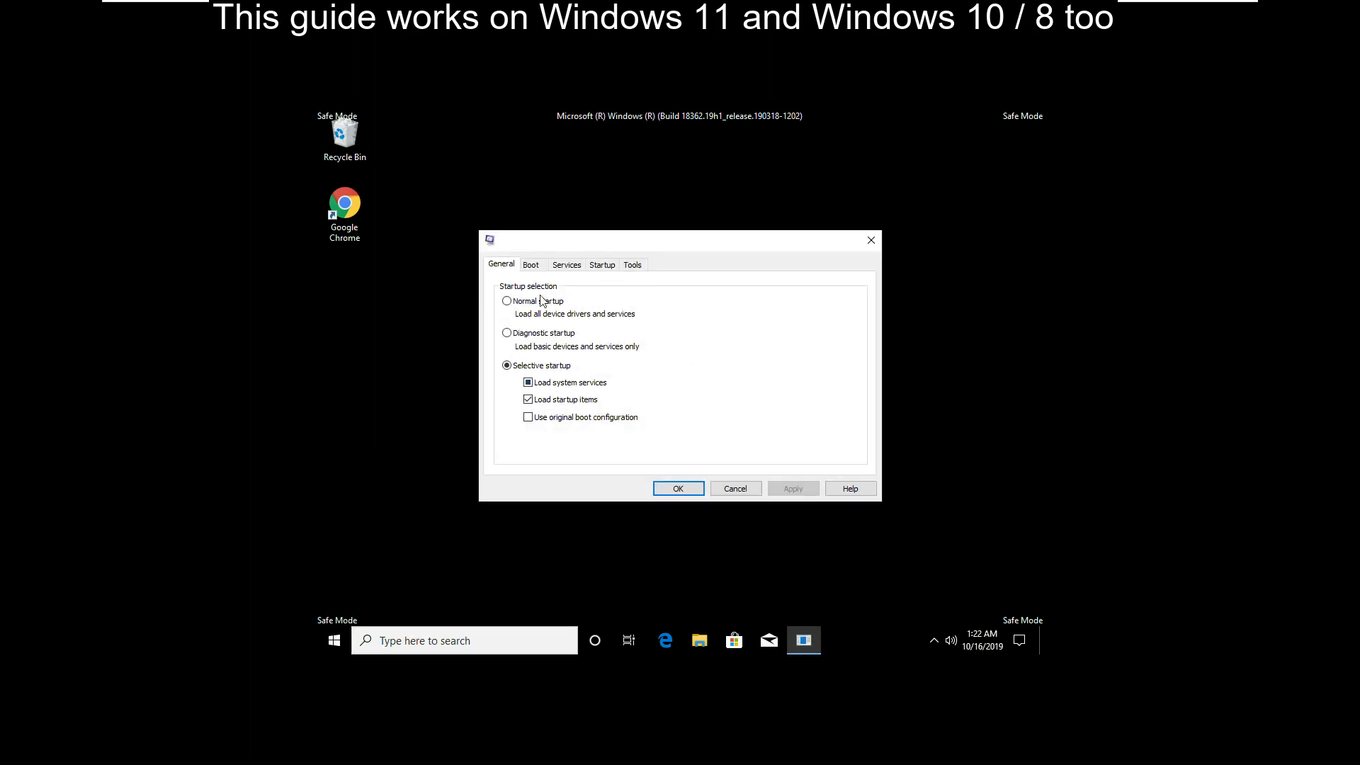
pyautogui.click(567, 264)
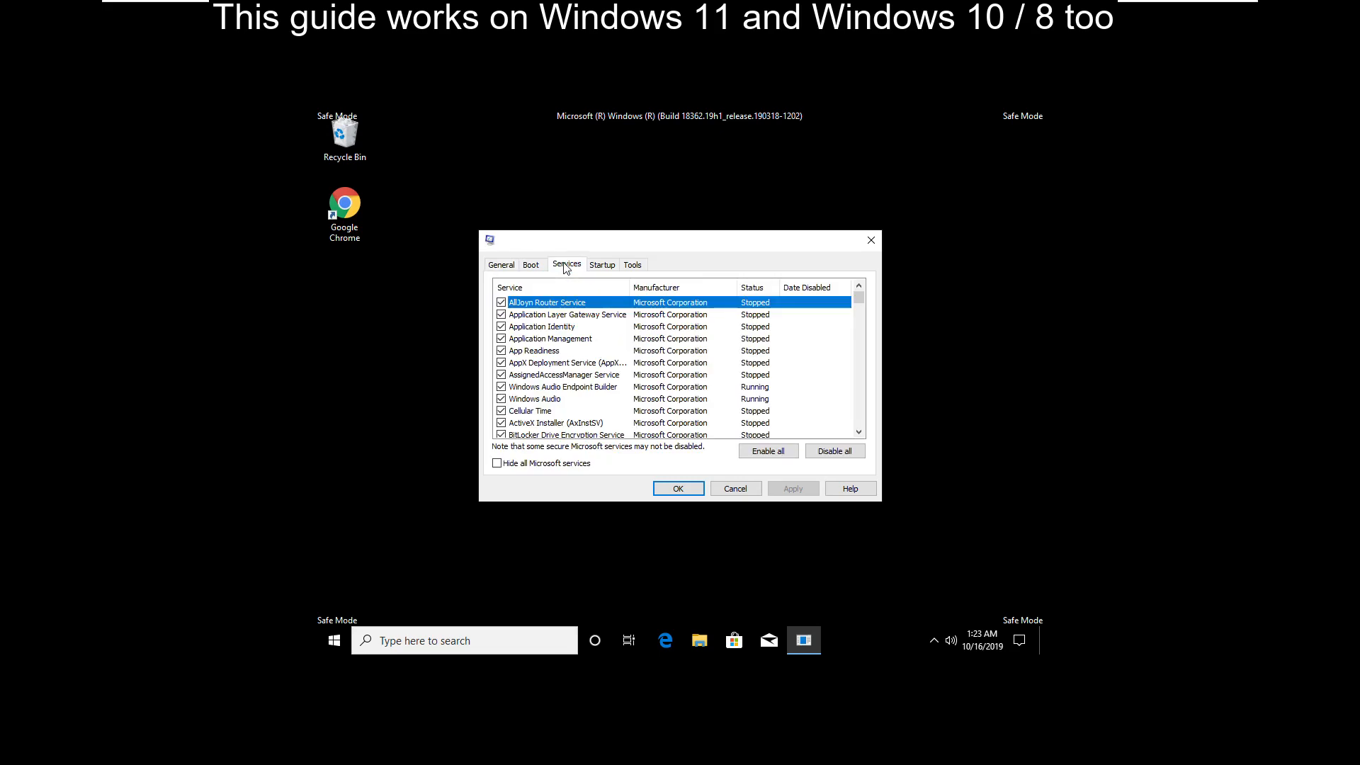
pyautogui.scroll(-3)
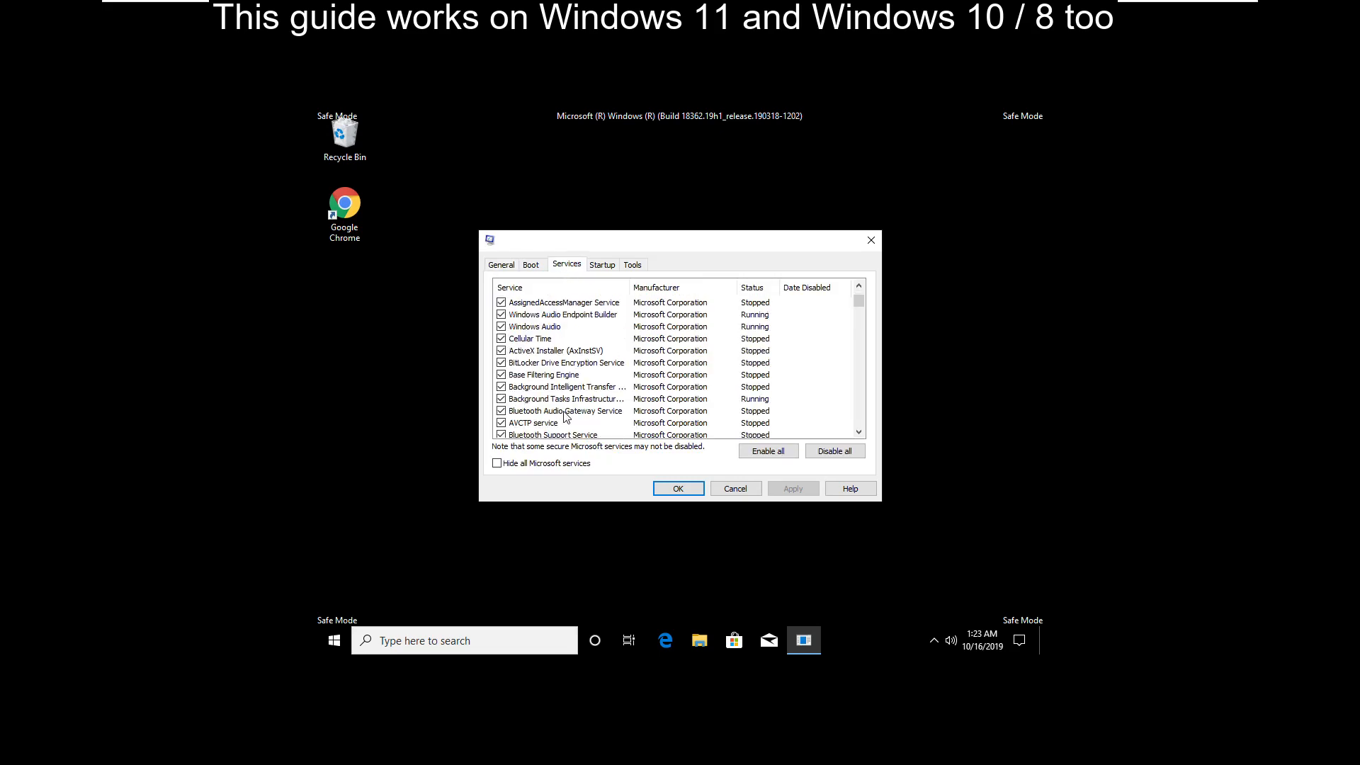
pyautogui.scroll(-3)
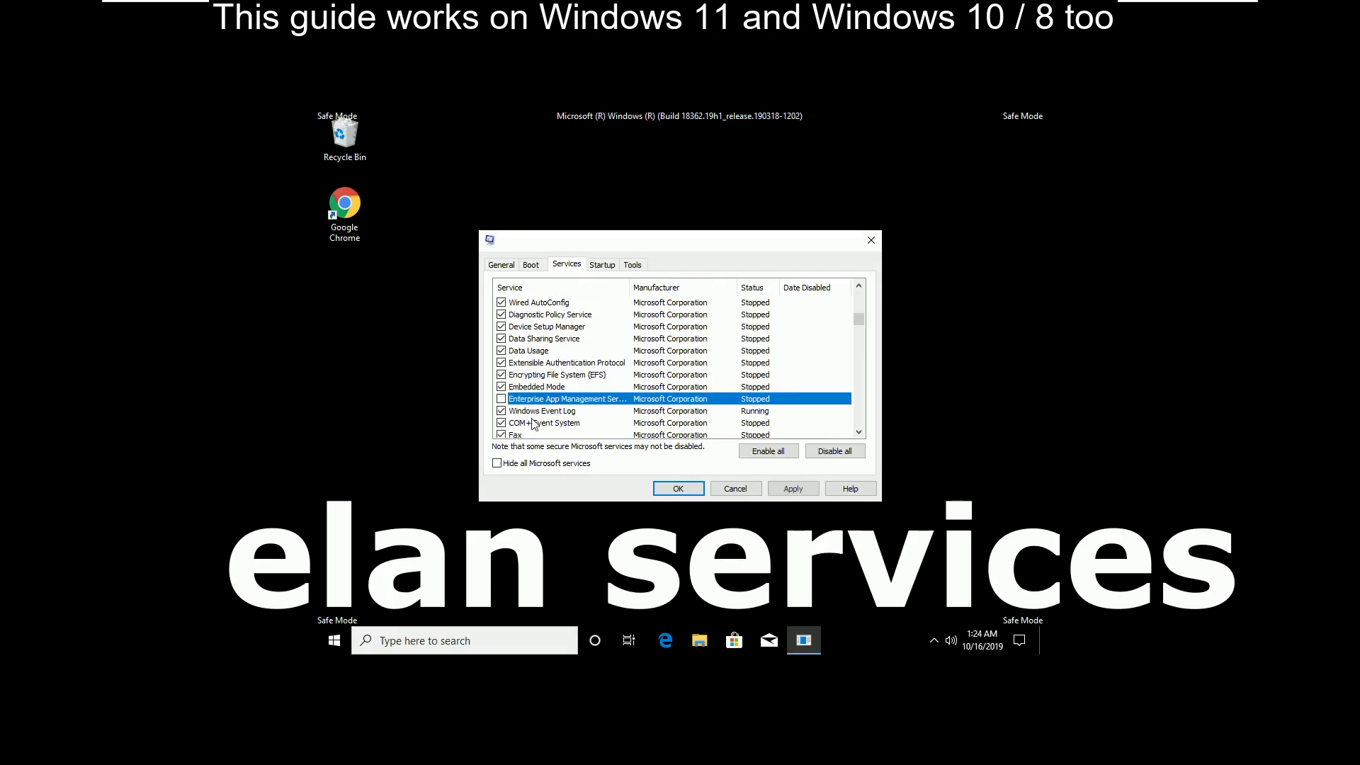
pyautogui.click(791, 488)
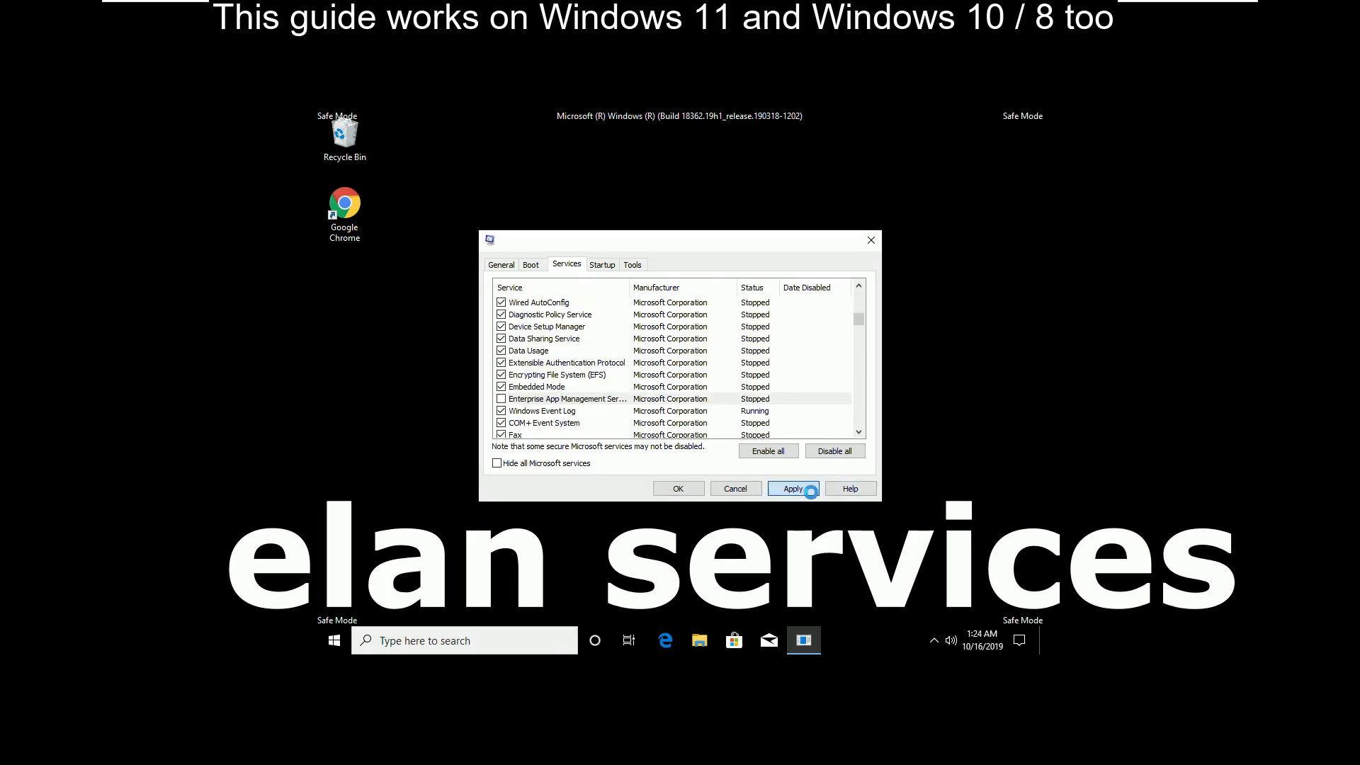
pyautogui.click(791, 487)
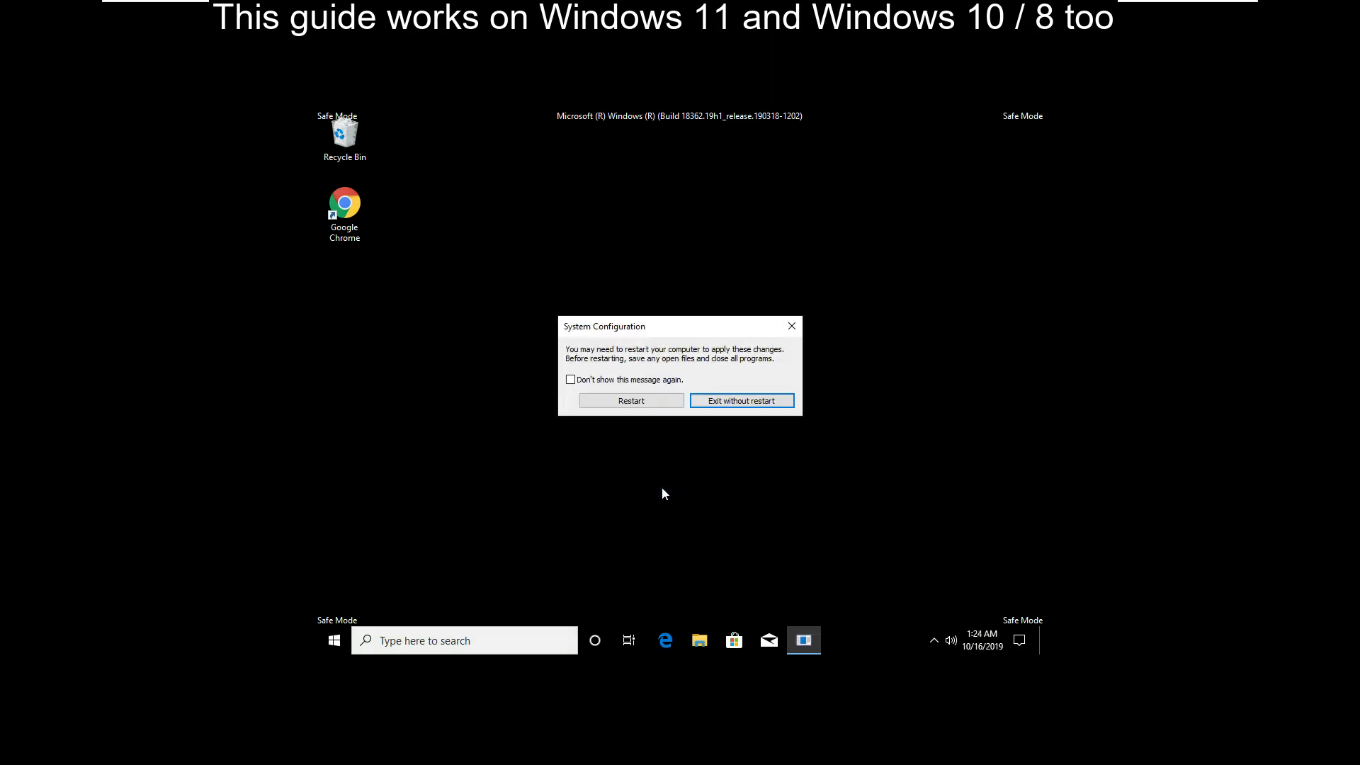
pyautogui.click(630, 399)
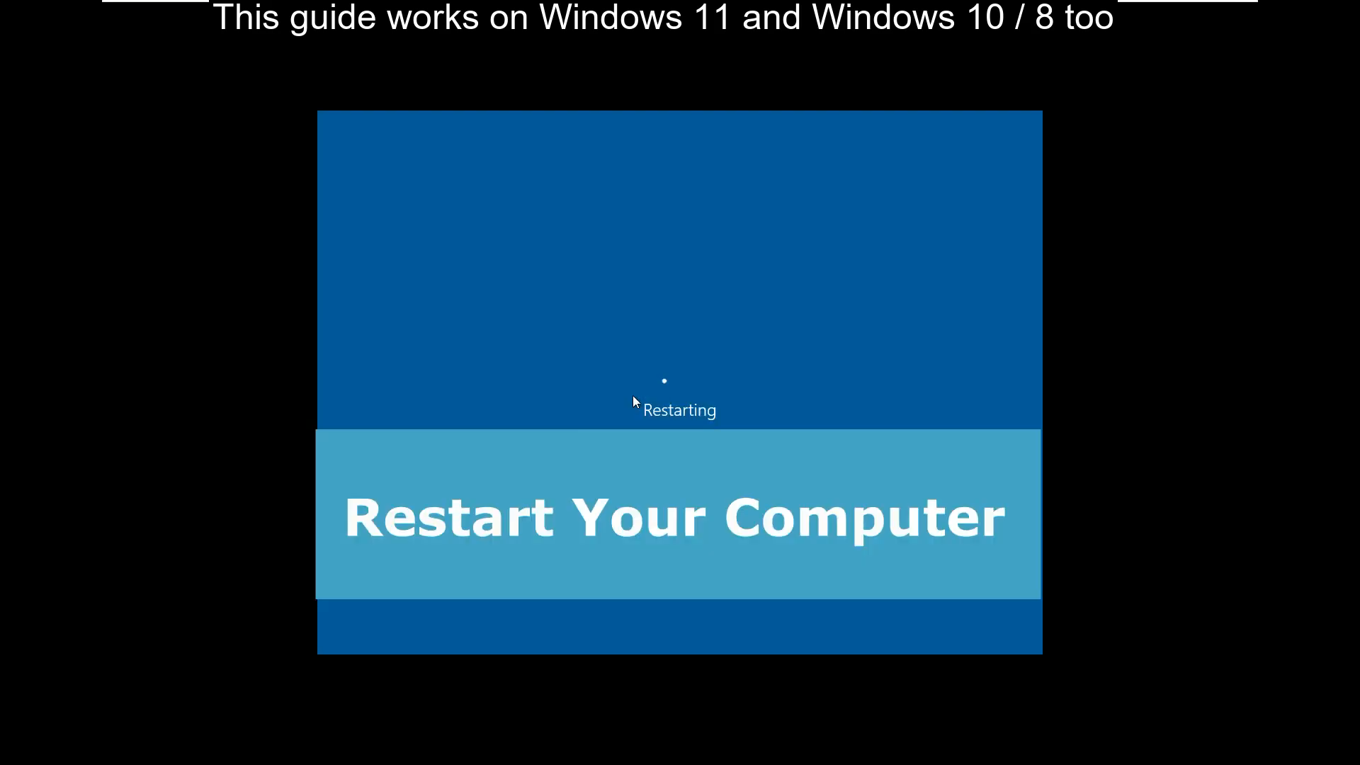